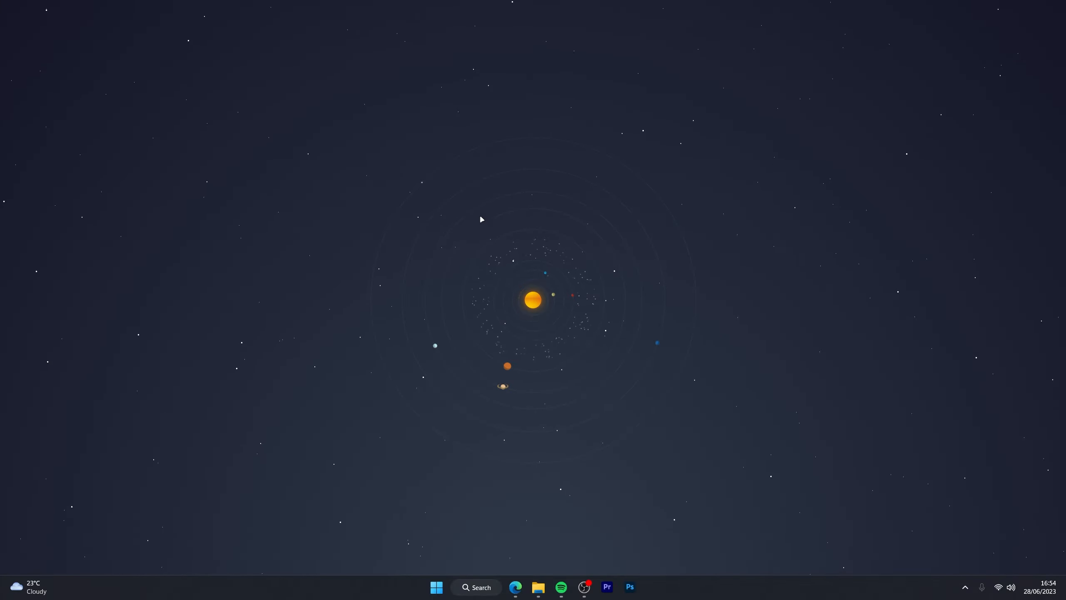
Sign in to the business account using the saved password-manager login and land on the dashboard
{"action": "left_click", "coordinate": [515, 586]}
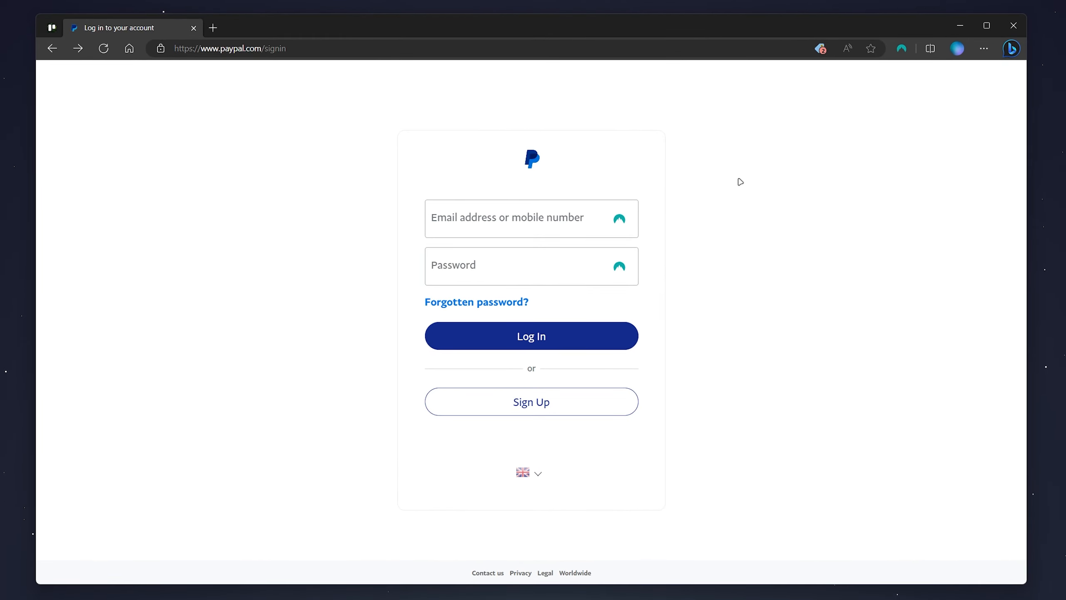
{"action": "left_click", "coordinate": [531, 218]}
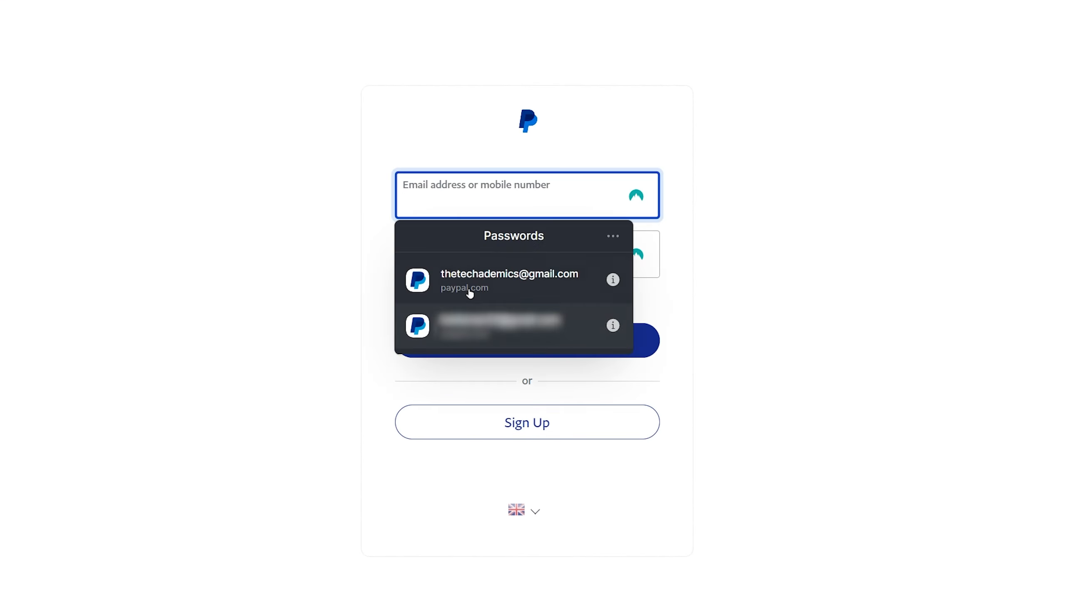
{"action": "left_click", "coordinate": [509, 280]}
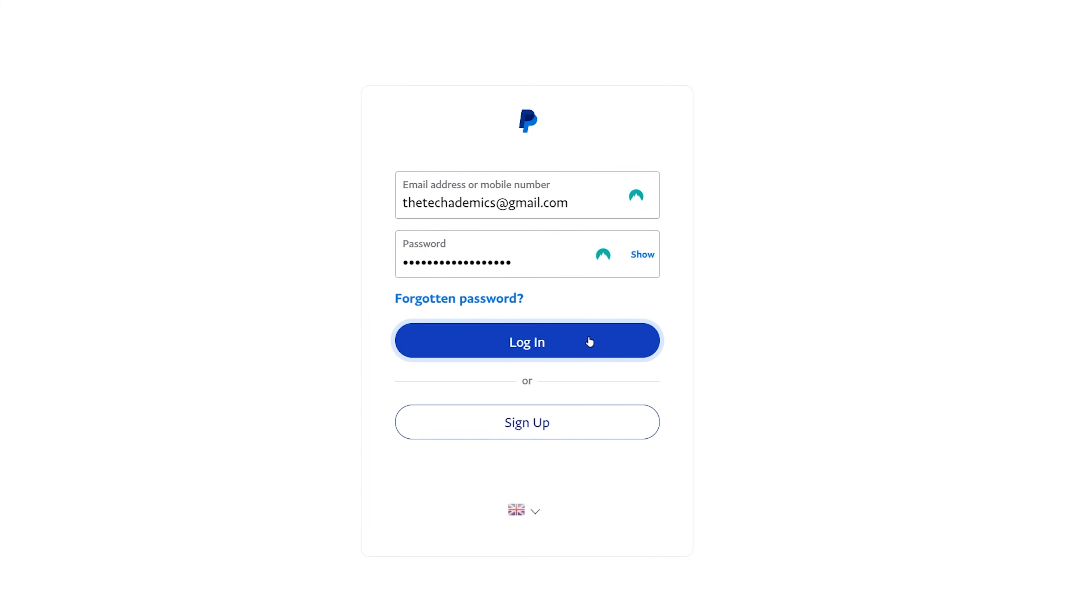
{"action": "left_click", "coordinate": [527, 340]}
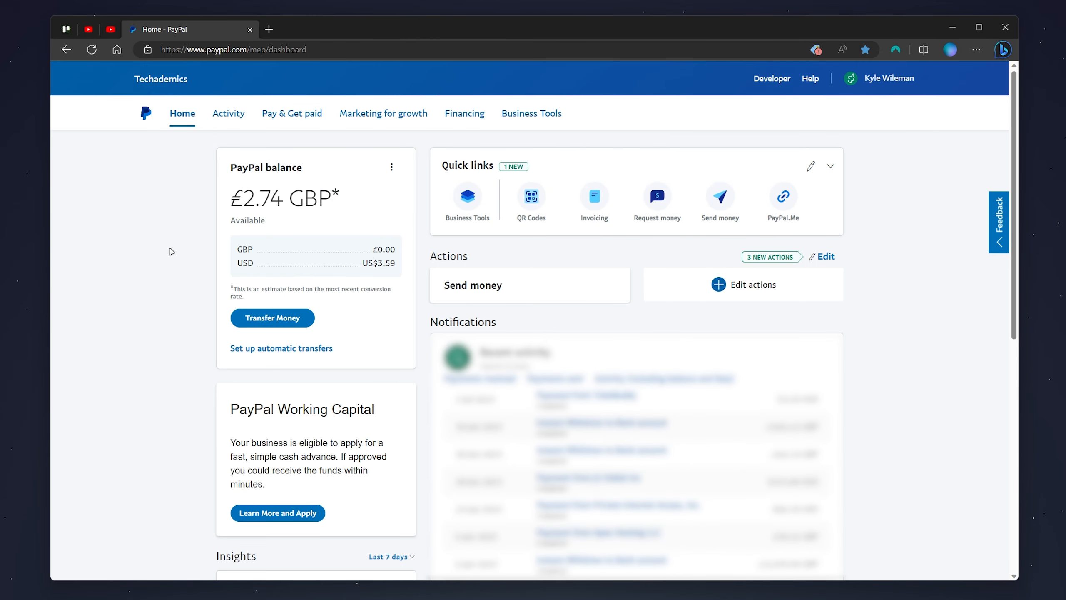
{"action": "mouse_move", "coordinate": [609, 324]}
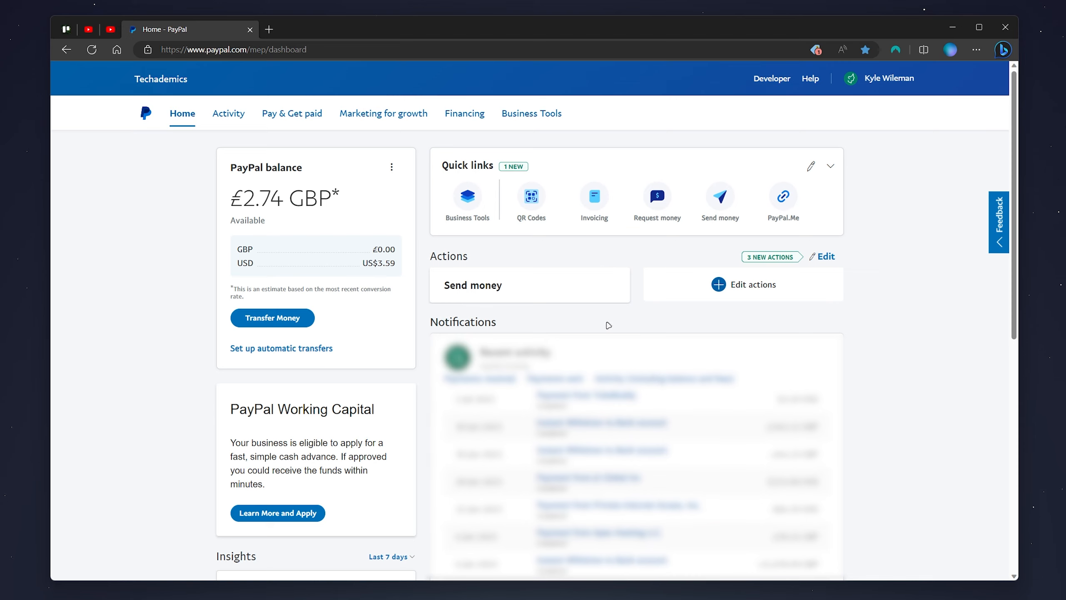
{"action": "mouse_move", "coordinate": [159, 236]}
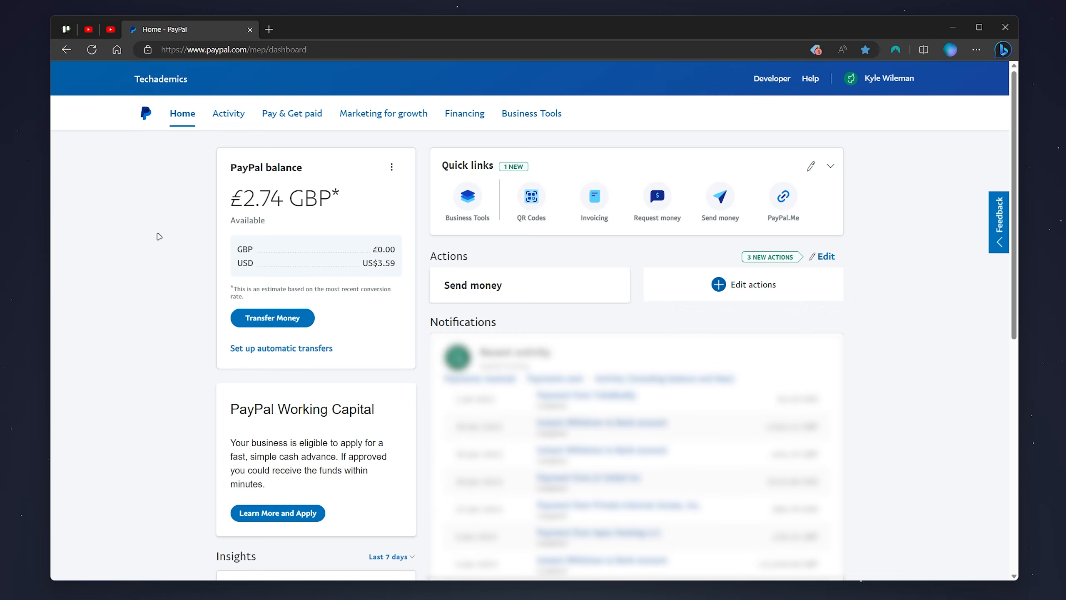
{"action": "left_click", "coordinate": [473, 285]}
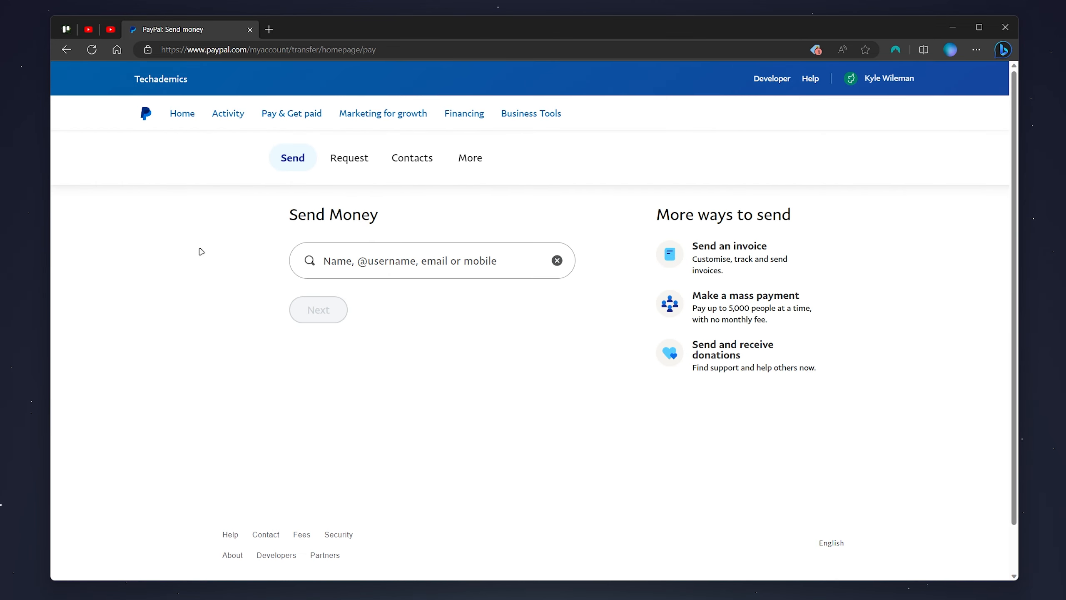
{"action": "mouse_move", "coordinate": [247, 257]}
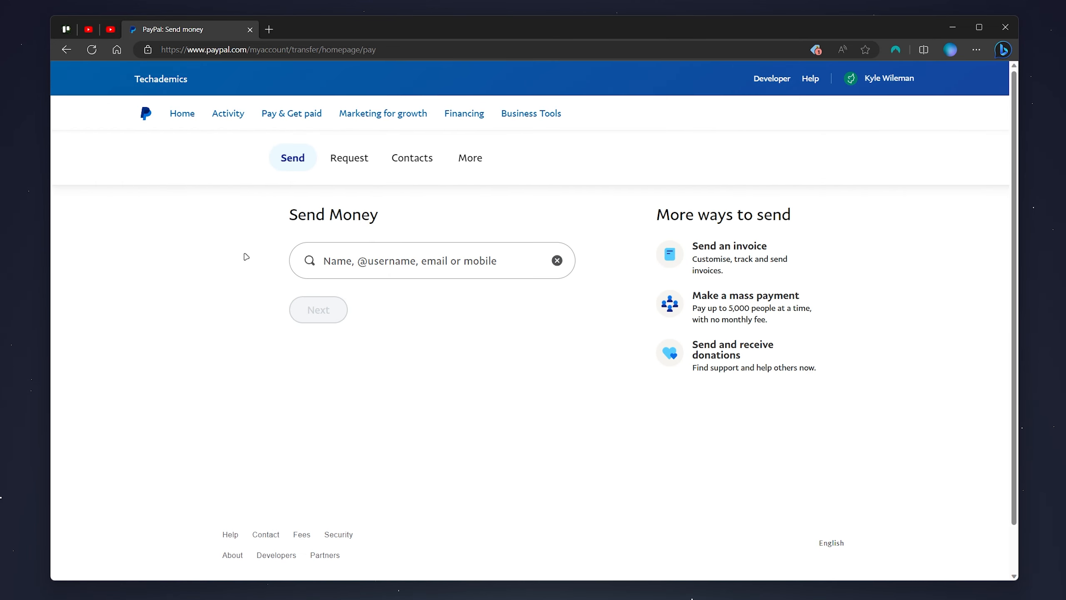
{"action": "mouse_move", "coordinate": [291, 249]}
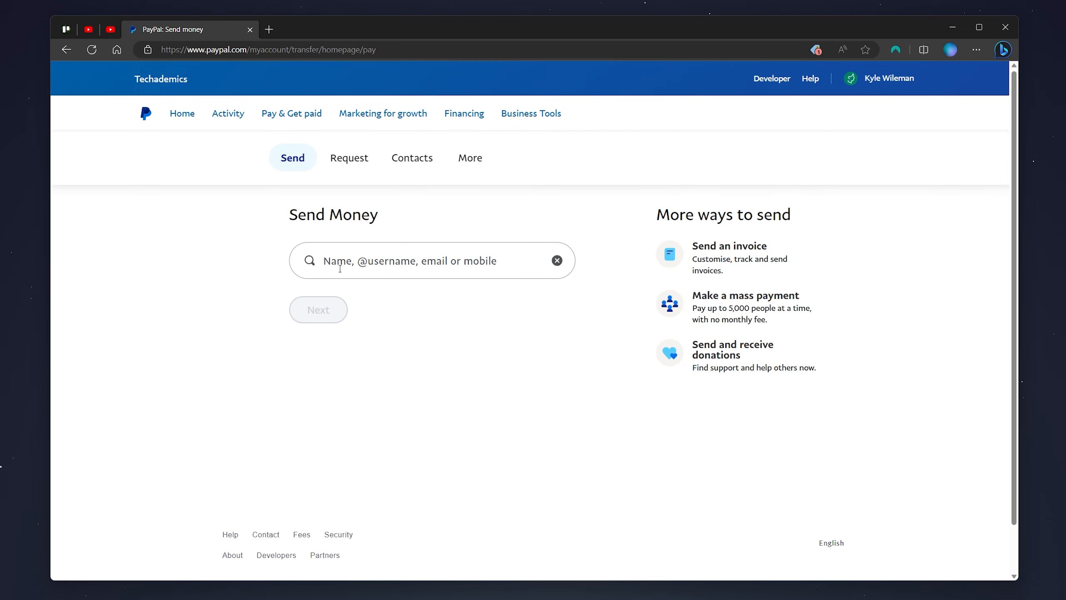
{"action": "mouse_move", "coordinate": [483, 267]}
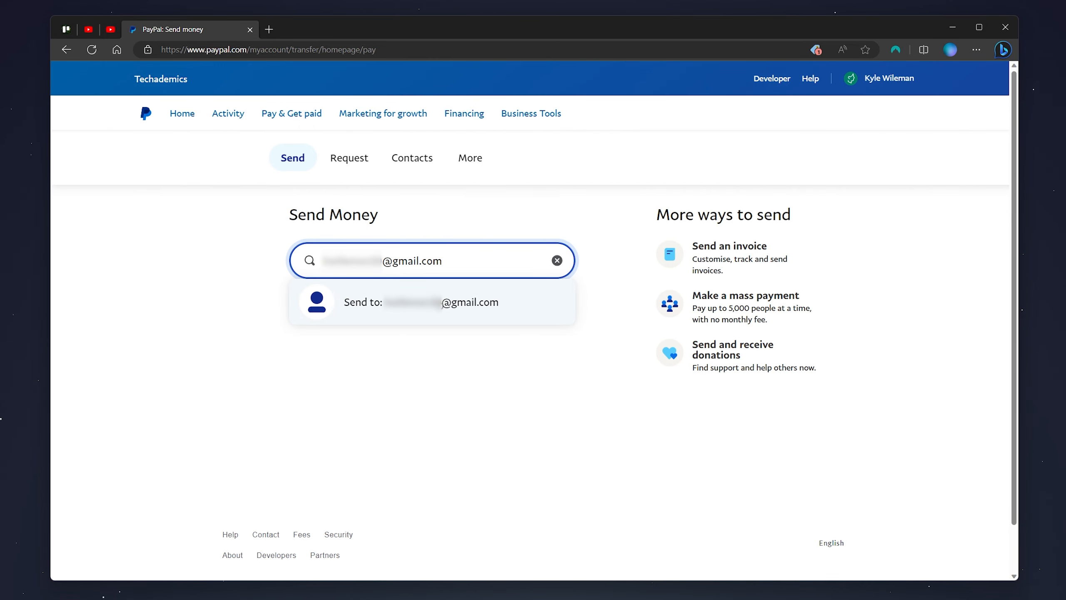
{"action": "left_click", "coordinate": [424, 302]}
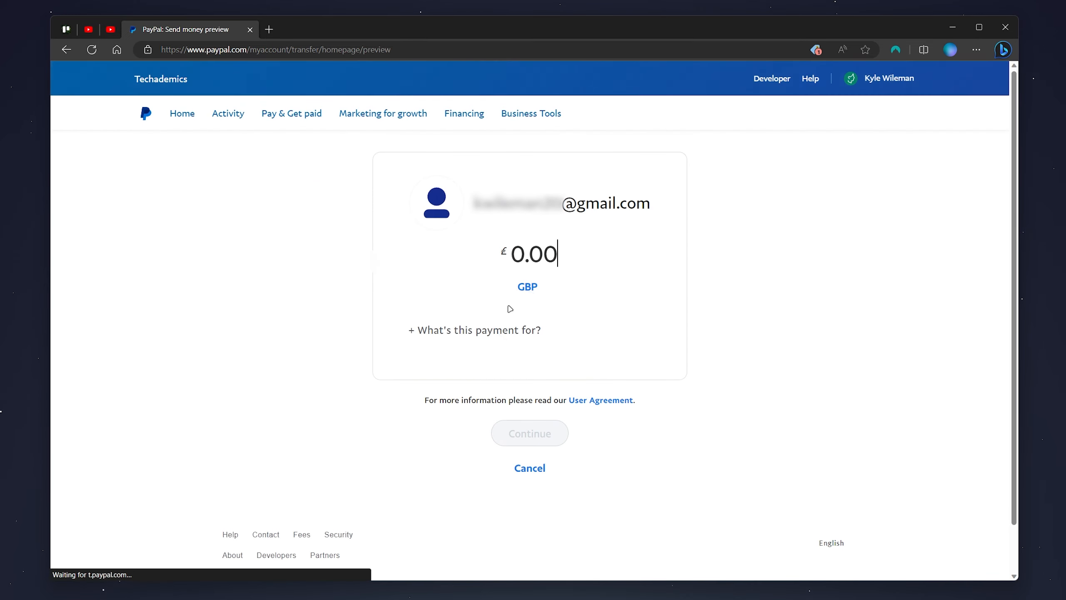
{"action": "mouse_move", "coordinate": [619, 284]}
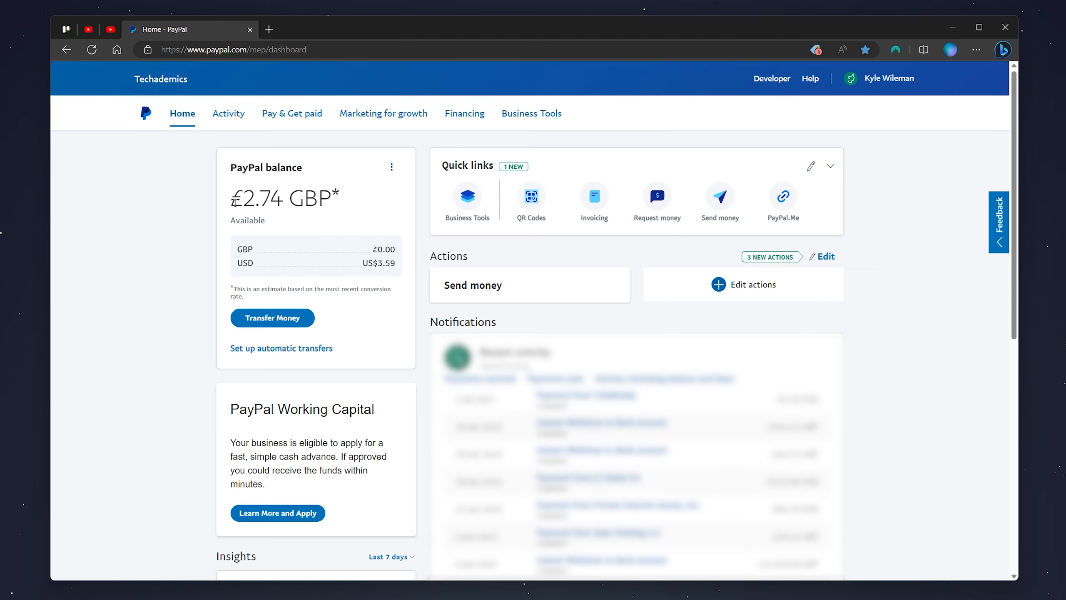
{"action": "mouse_move", "coordinate": [128, 272]}
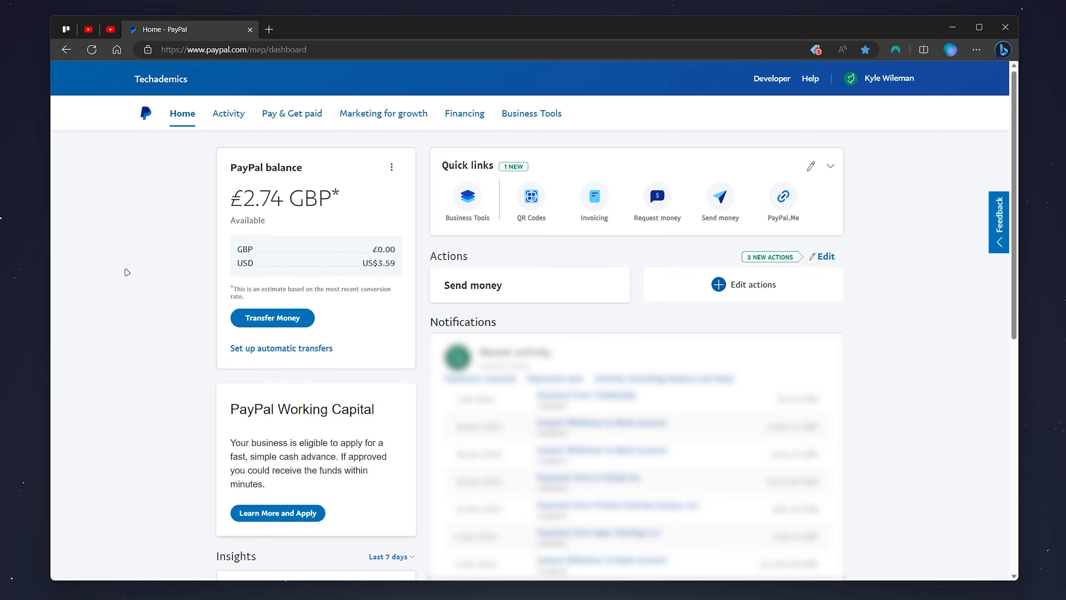
{"action": "mouse_move", "coordinate": [126, 303]}
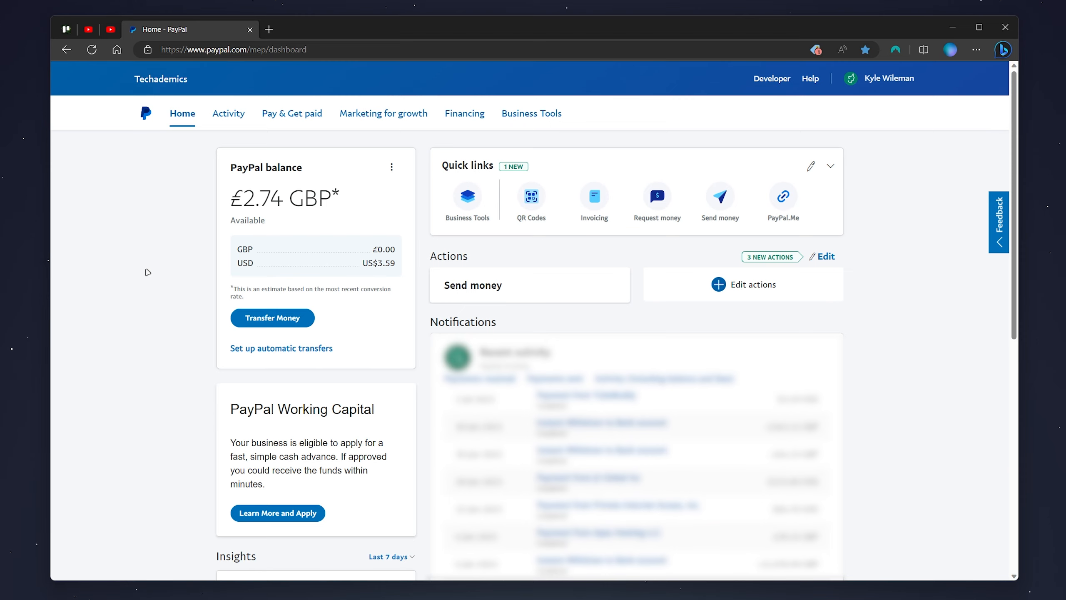
{"action": "mouse_move", "coordinate": [90, 250]}
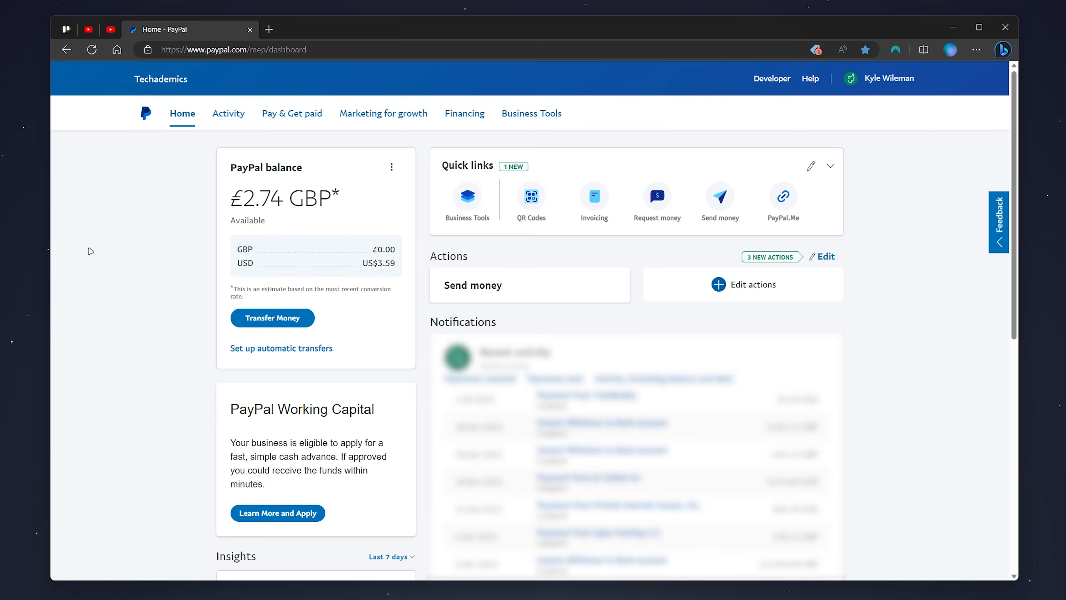
{"action": "left_click", "coordinate": [291, 113]}
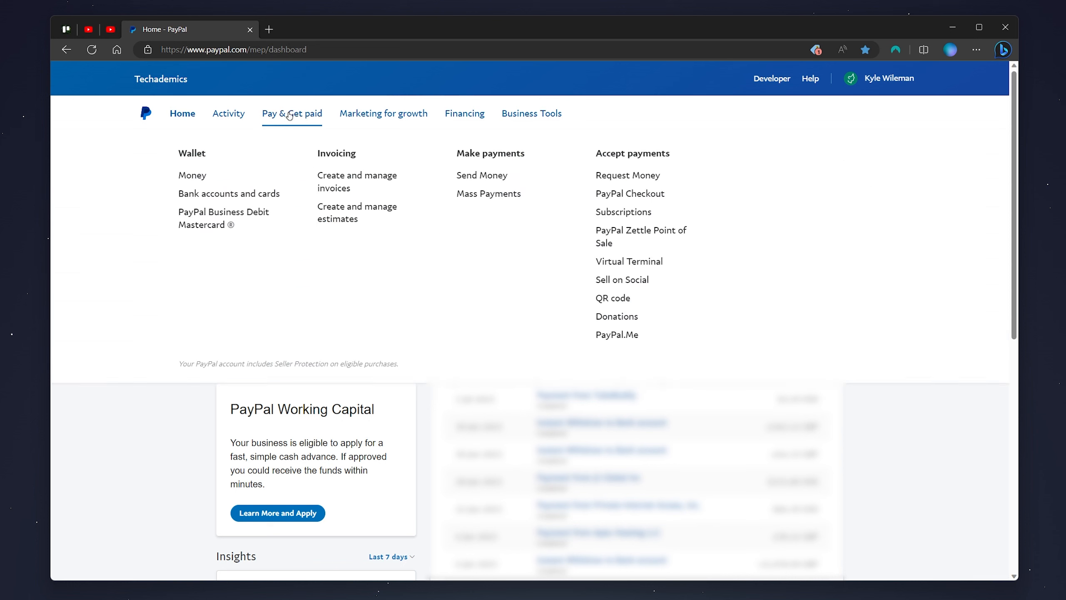
{"action": "mouse_move", "coordinate": [604, 151]}
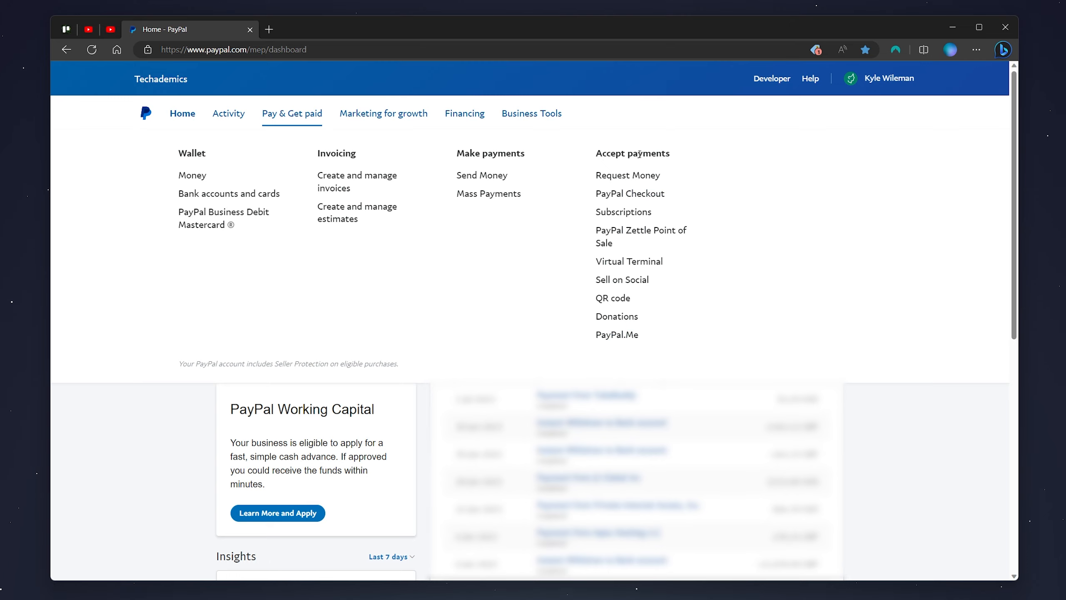
{"action": "mouse_move", "coordinate": [628, 175]}
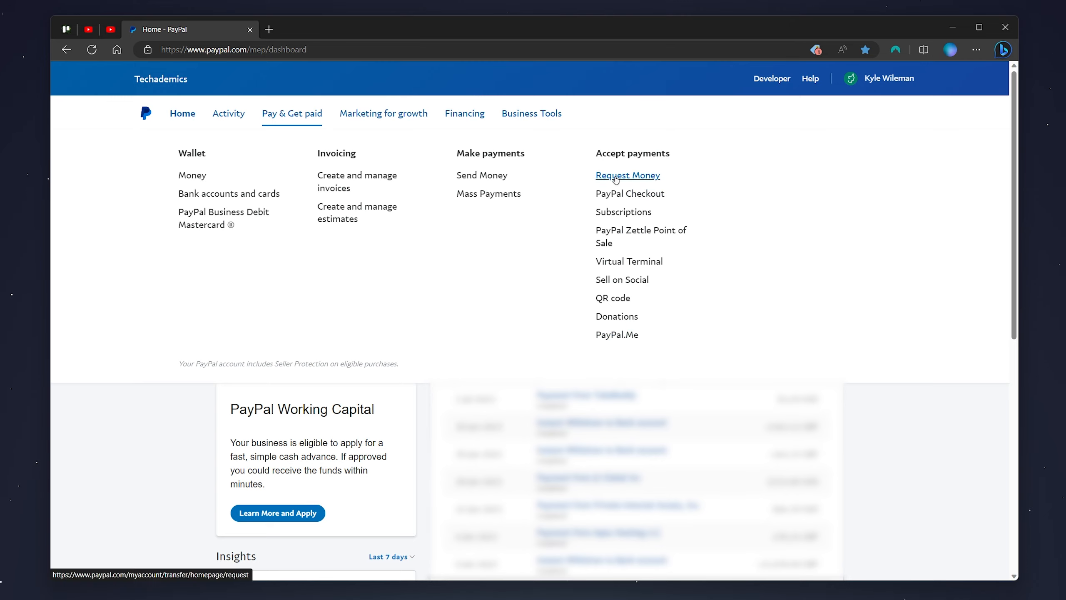
{"action": "left_click", "coordinate": [628, 175]}
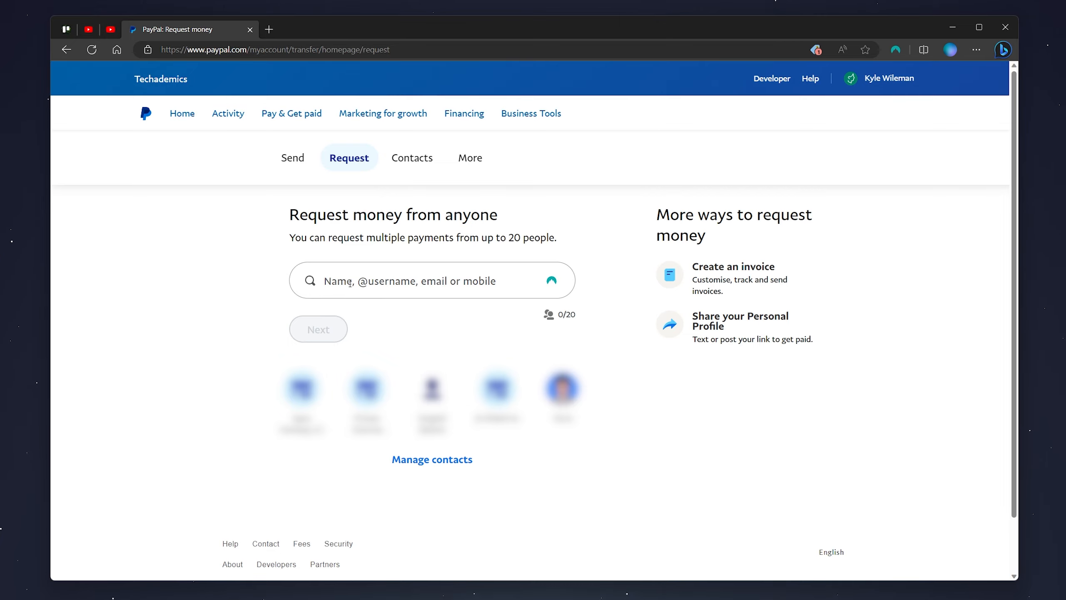
{"action": "mouse_move", "coordinate": [496, 276]}
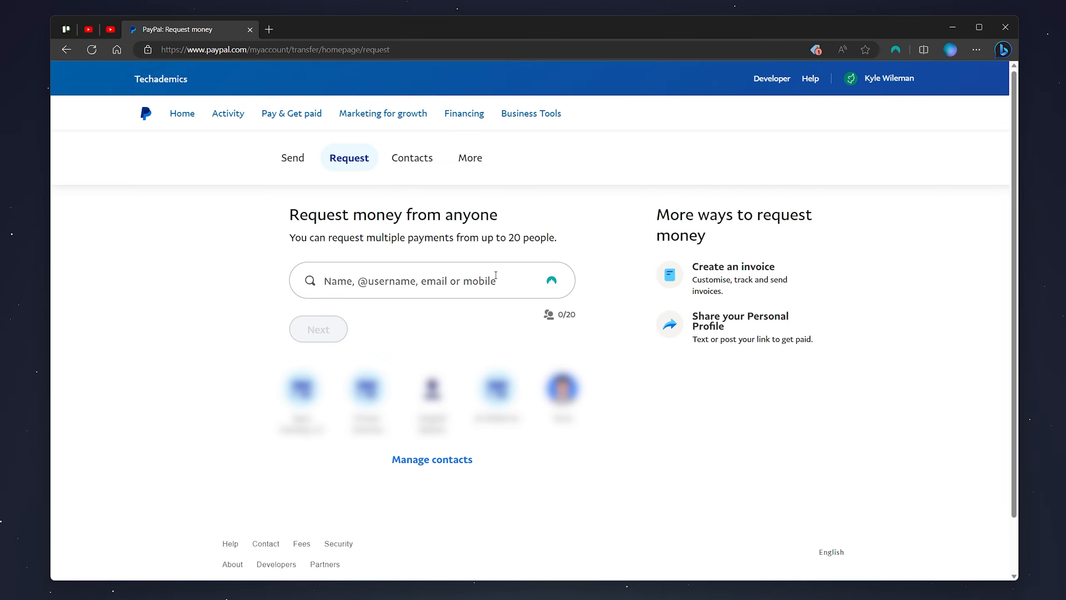
{"action": "left_click", "coordinate": [181, 113]}
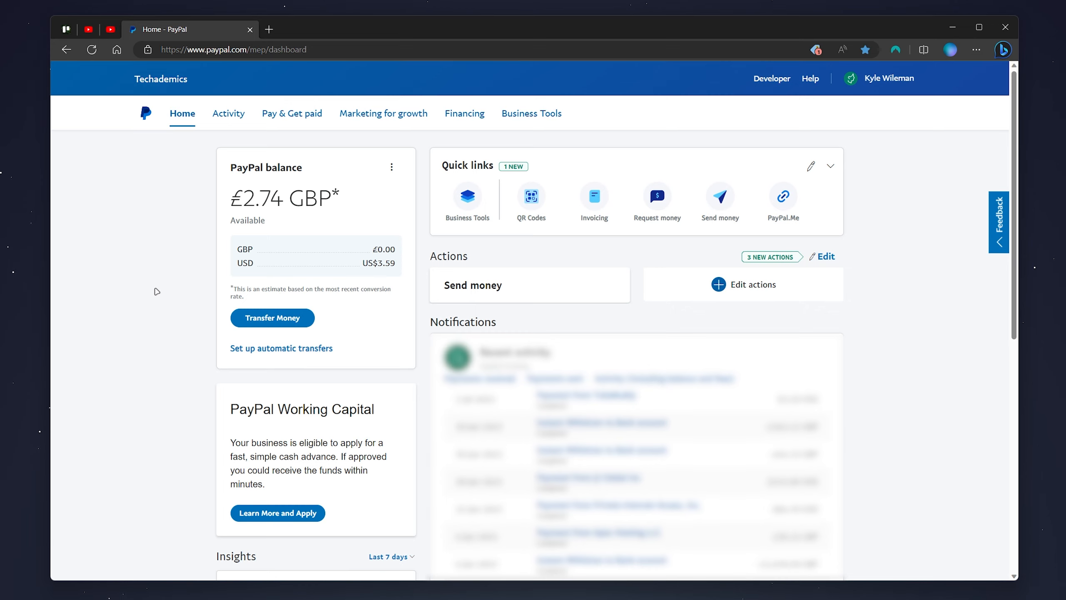
{"action": "mouse_move", "coordinate": [168, 226]}
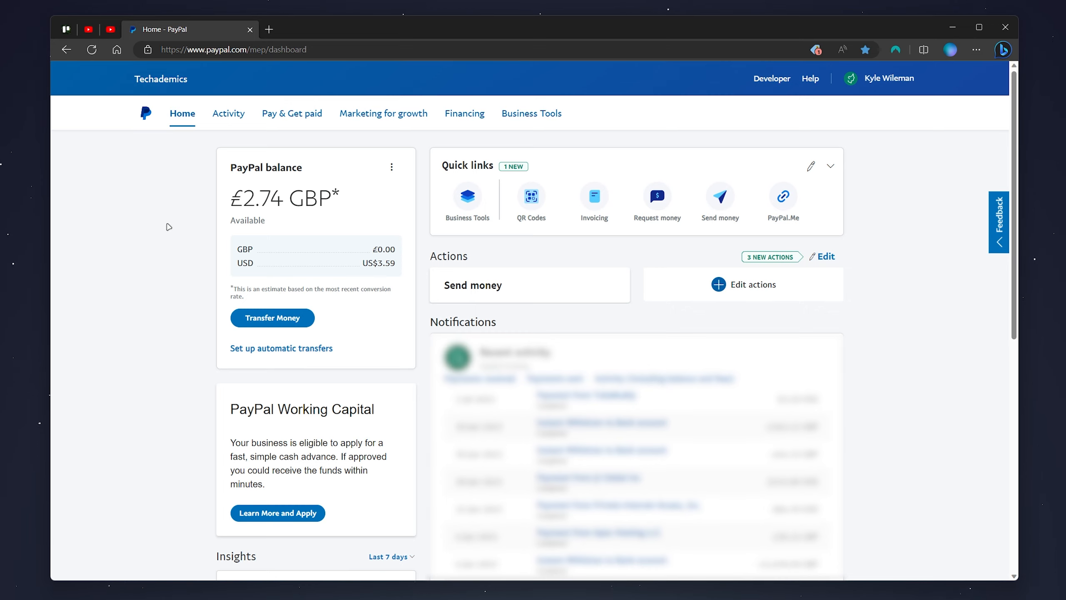
Show the 'Pay & Get paid' dropdown listing wallet, invoicing and accept-payment options
{"action": "left_click", "coordinate": [291, 113]}
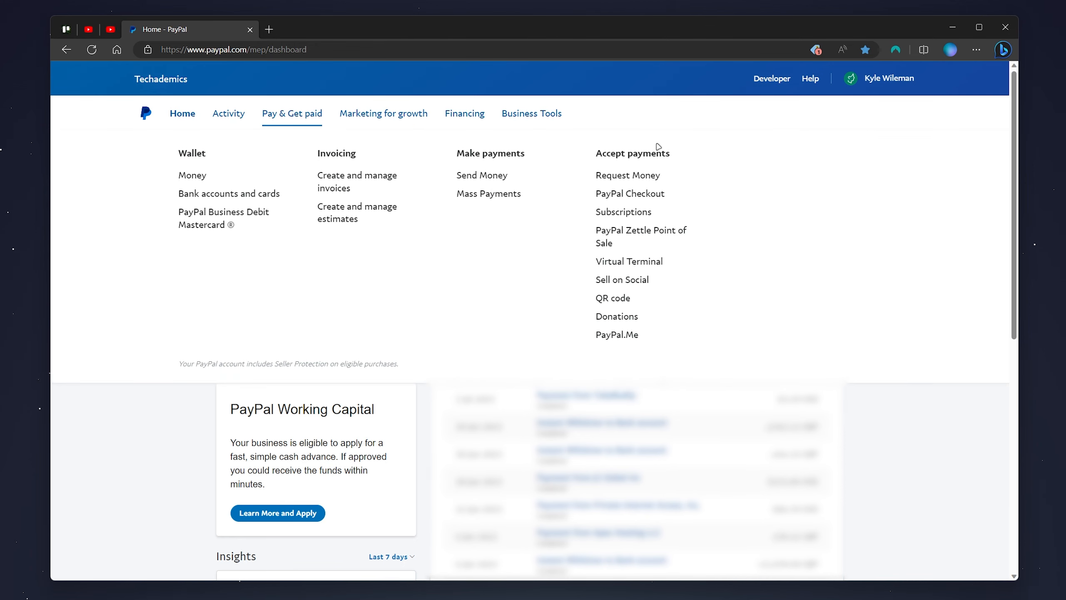
{"action": "mouse_move", "coordinate": [616, 334]}
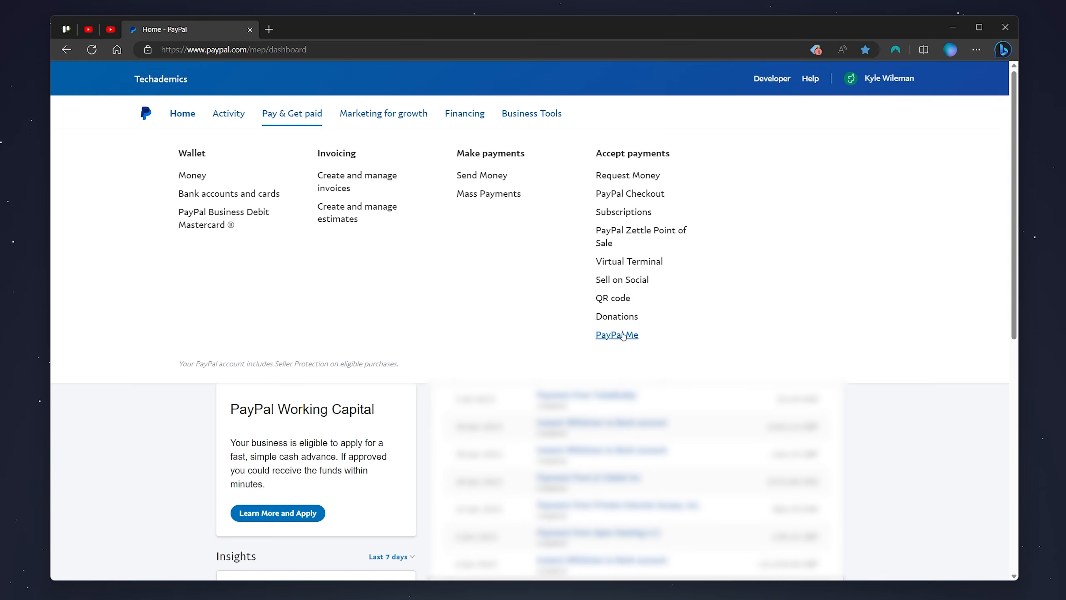
Show the Techademics PayPal.Me profile in a new tab and highlight its shareable link address
{"action": "left_click", "coordinate": [617, 334]}
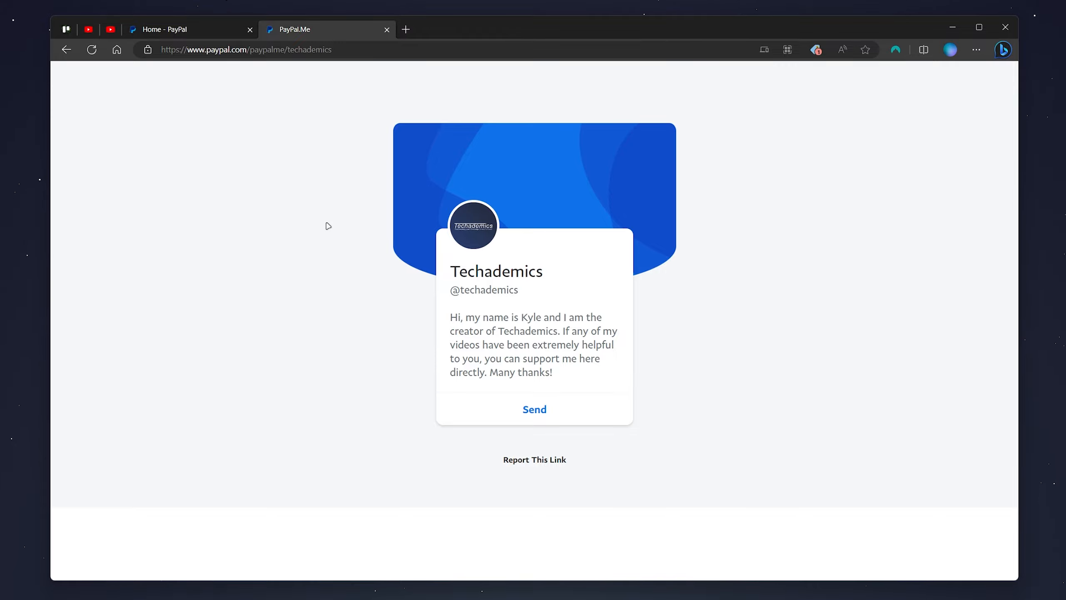
{"action": "mouse_move", "coordinate": [326, 225]}
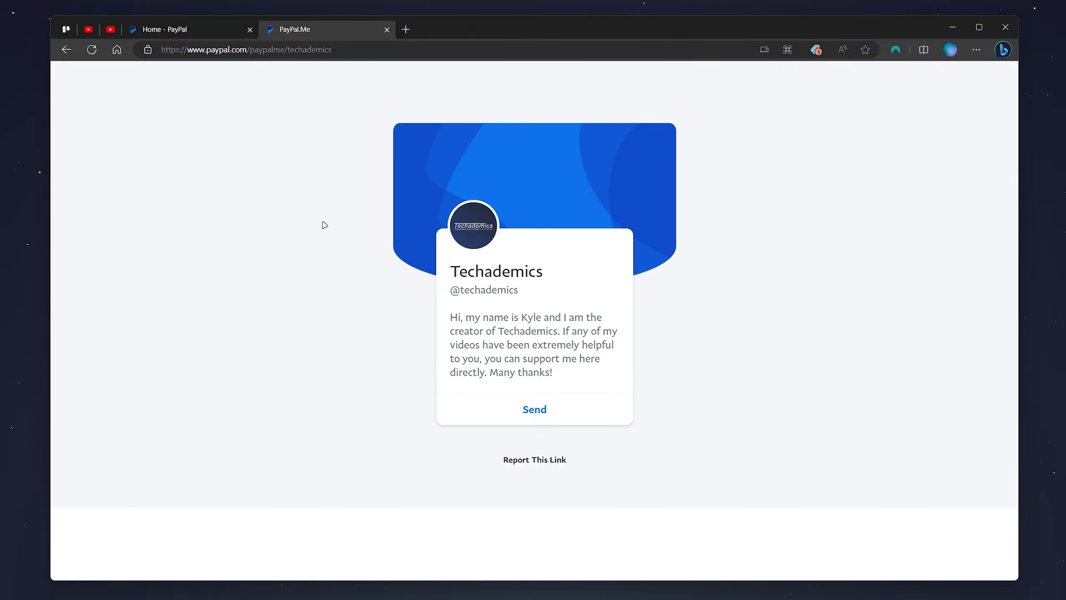
{"action": "left_click", "coordinate": [273, 49]}
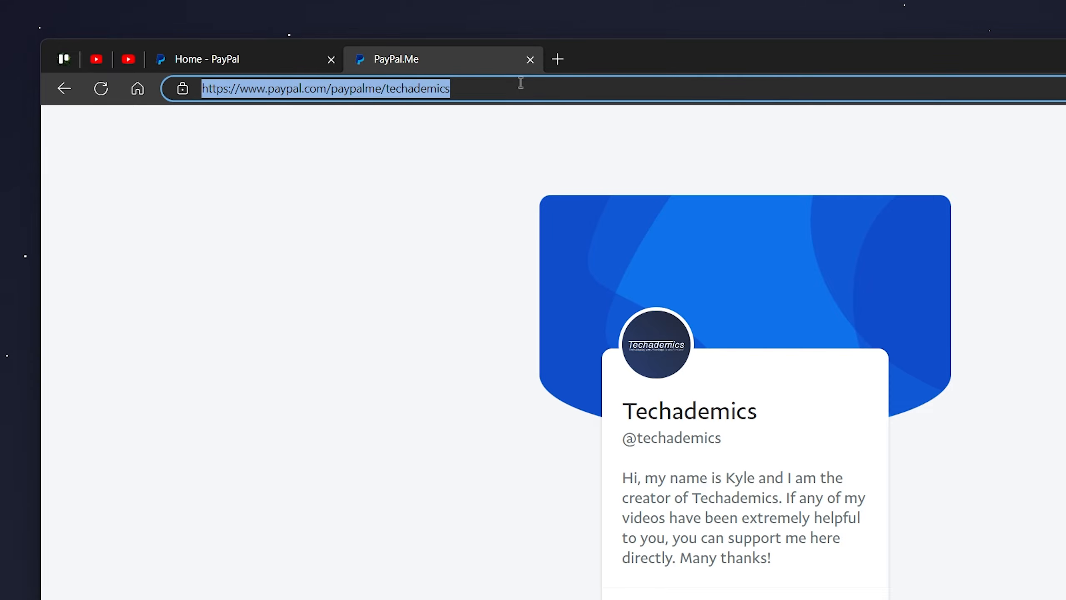
{"action": "mouse_move", "coordinate": [405, 186]}
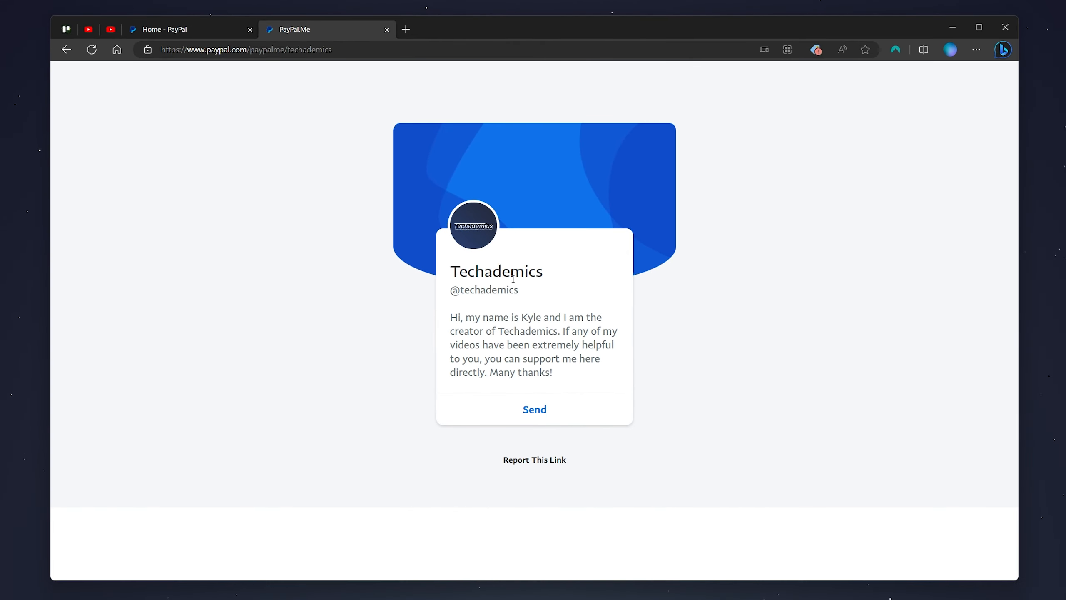
{"action": "mouse_move", "coordinate": [625, 246]}
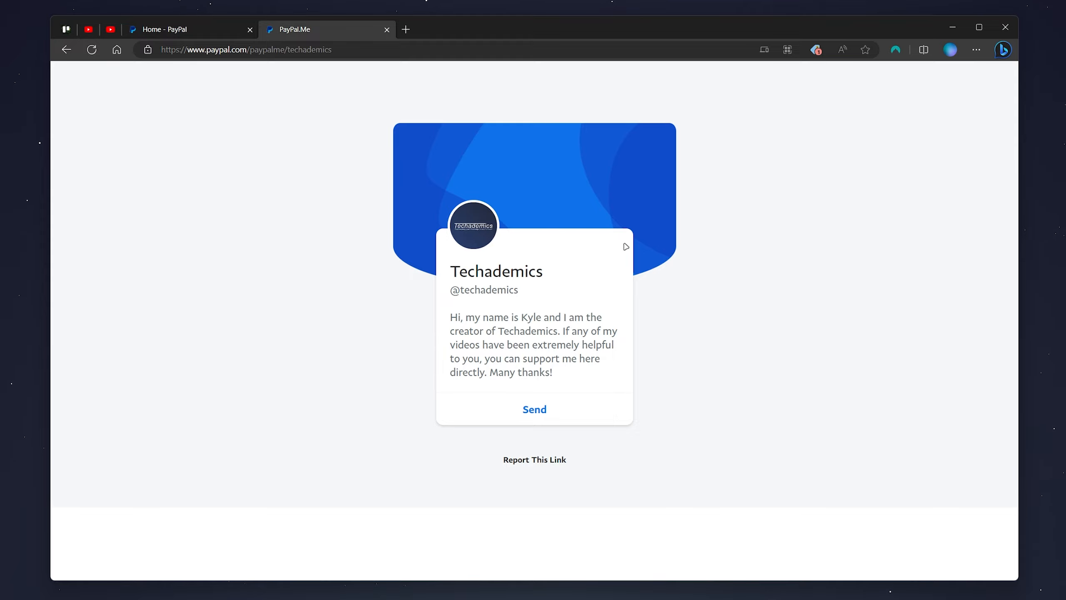
{"action": "mouse_move", "coordinate": [535, 409]}
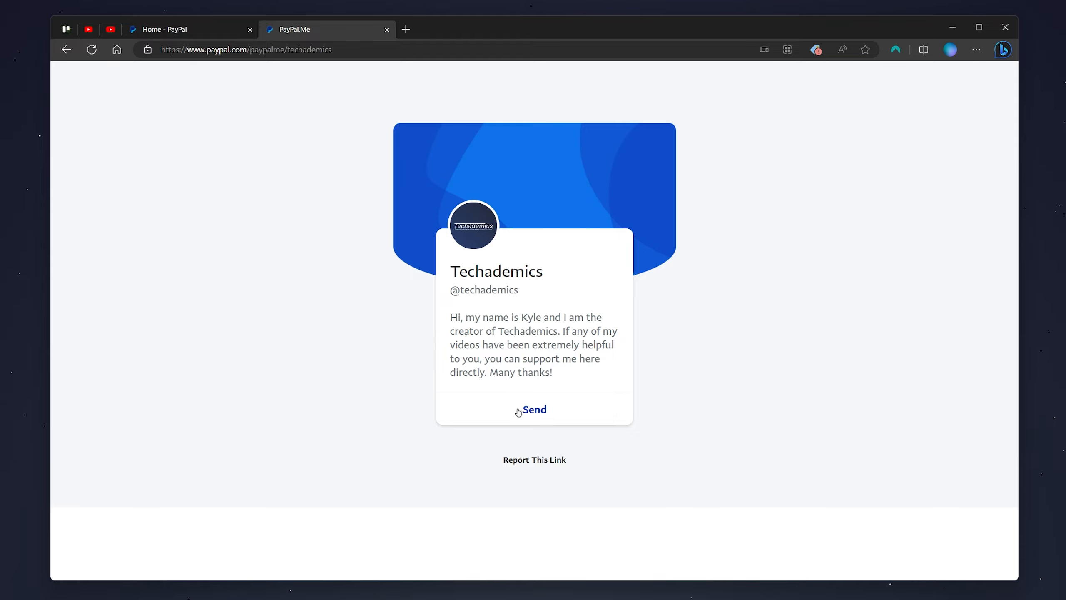
Start a £10.00 payment on the PayPal.Me page, keep GBP, add a note, then back out to the dashboard unsent
{"action": "left_click", "coordinate": [535, 409]}
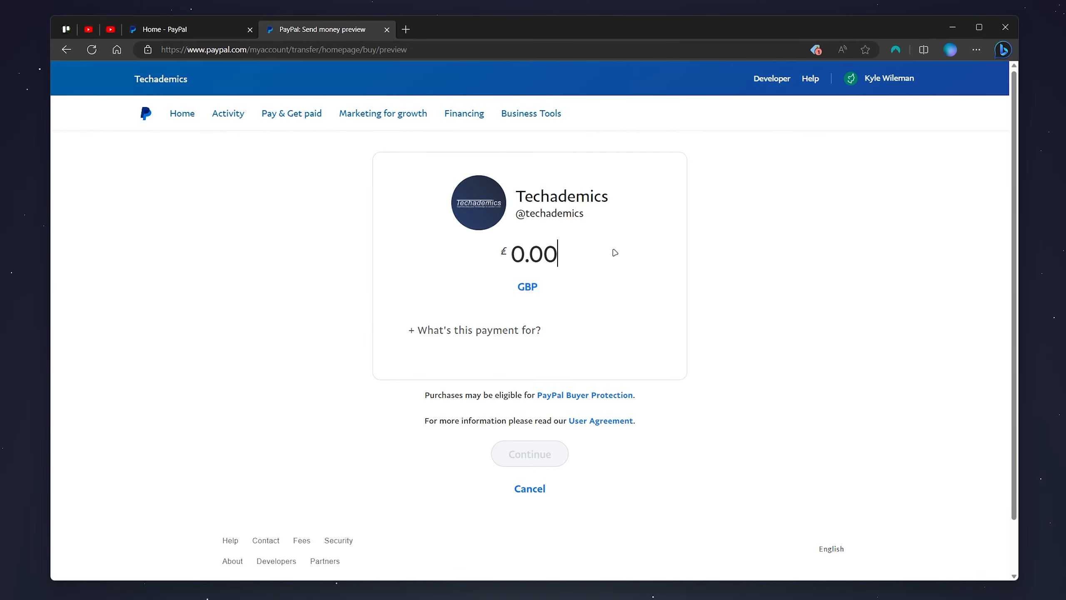
{"action": "mouse_move", "coordinate": [620, 283]}
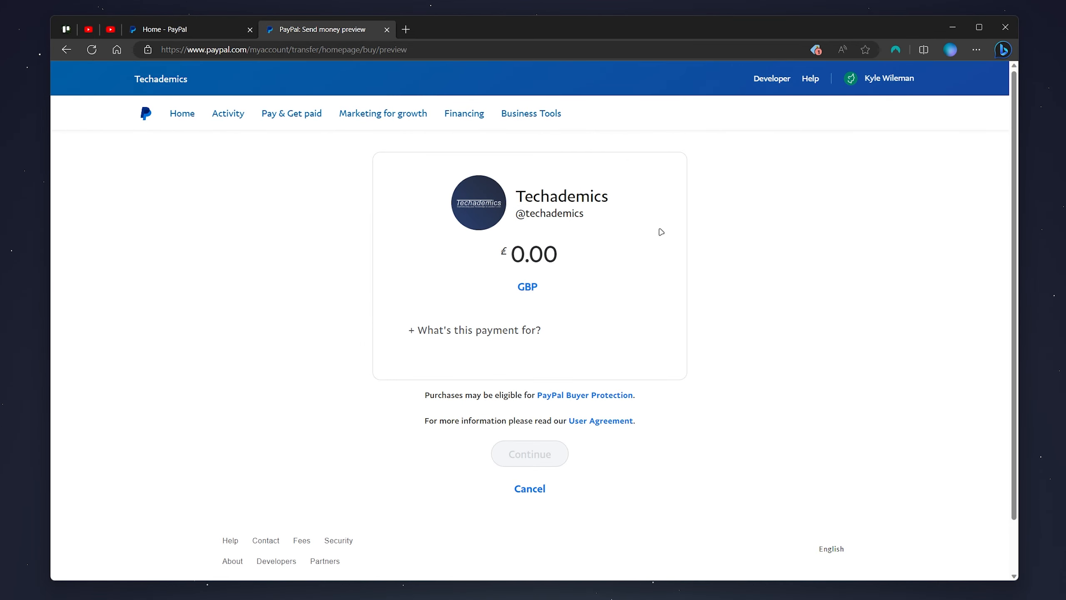
{"action": "left_click", "coordinate": [537, 253]}
{"action": "type", "text": "10"}
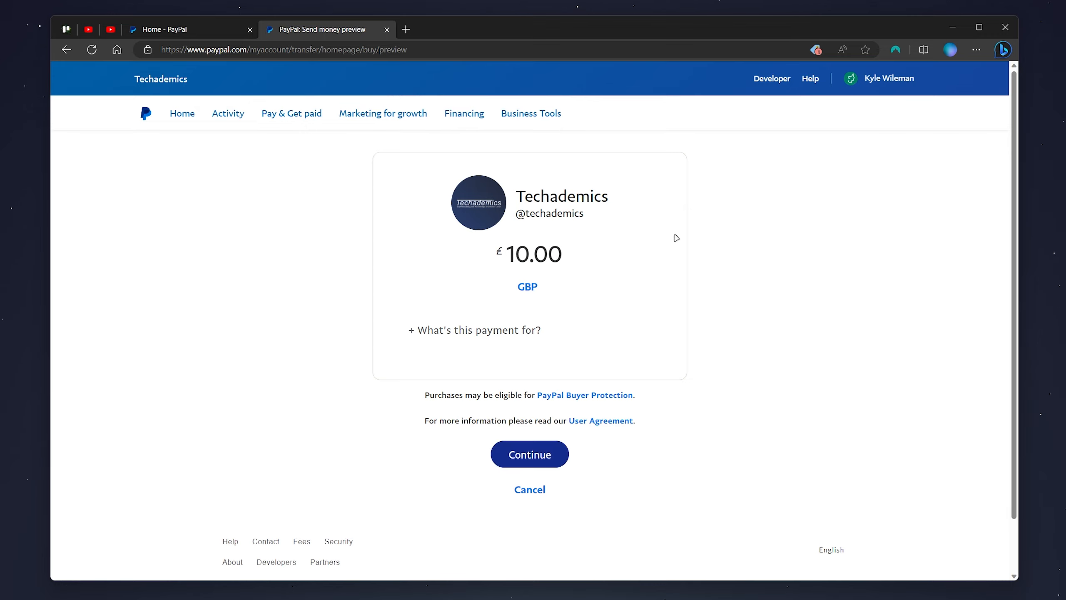
{"action": "left_click", "coordinate": [529, 286]}
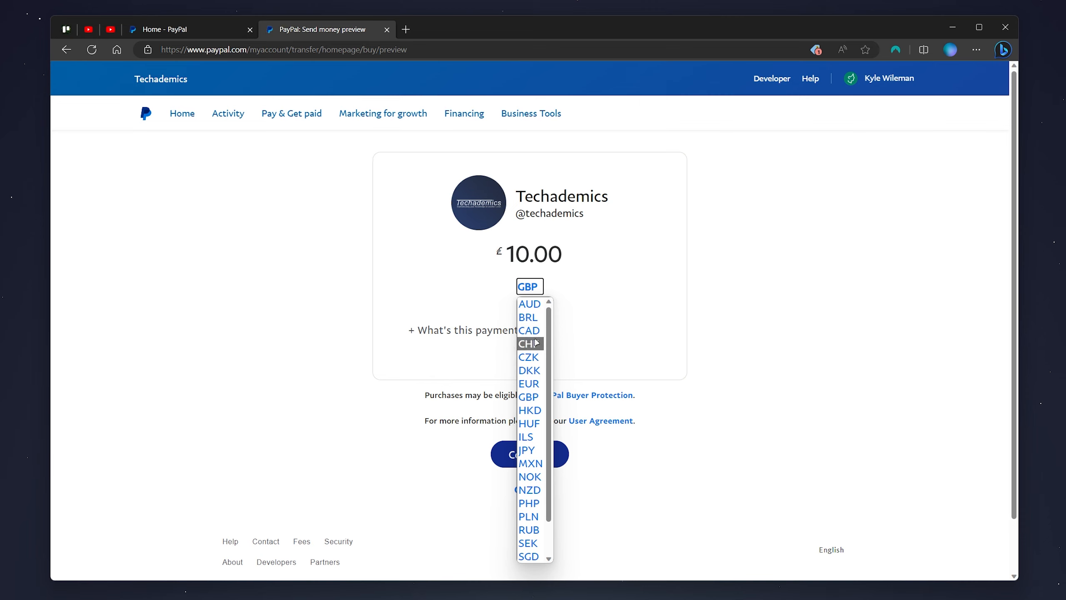
{"action": "left_click", "coordinate": [529, 396]}
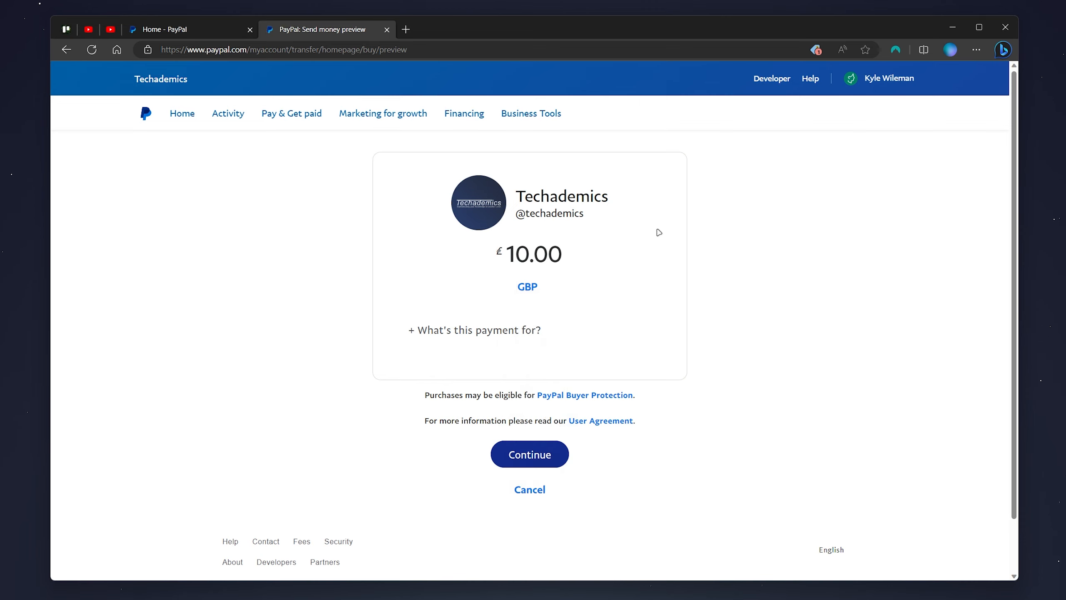
{"action": "left_click", "coordinate": [474, 330]}
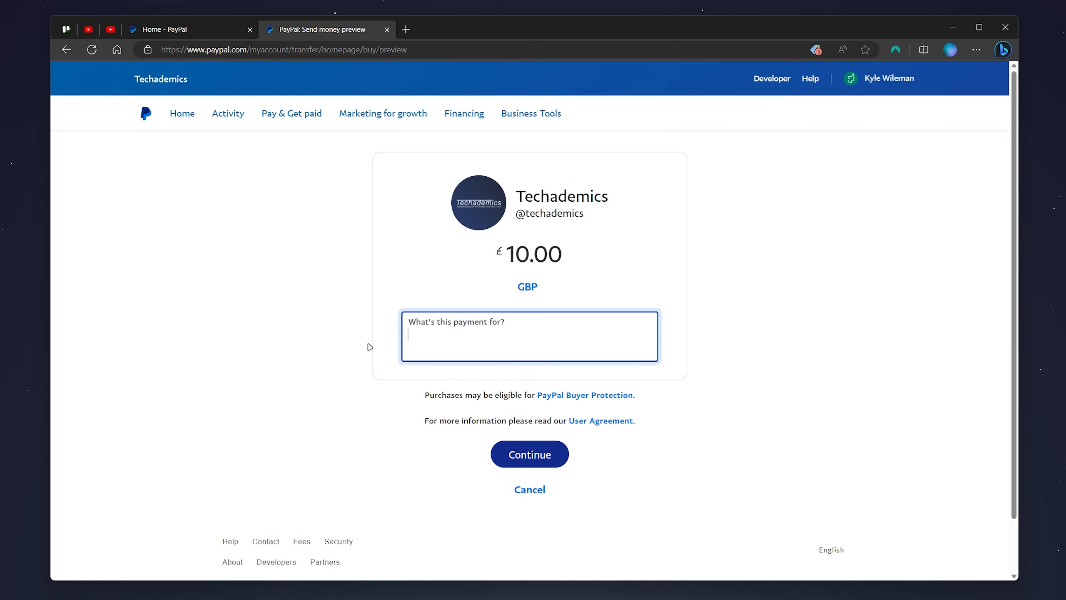
{"action": "mouse_move", "coordinate": [530, 454]}
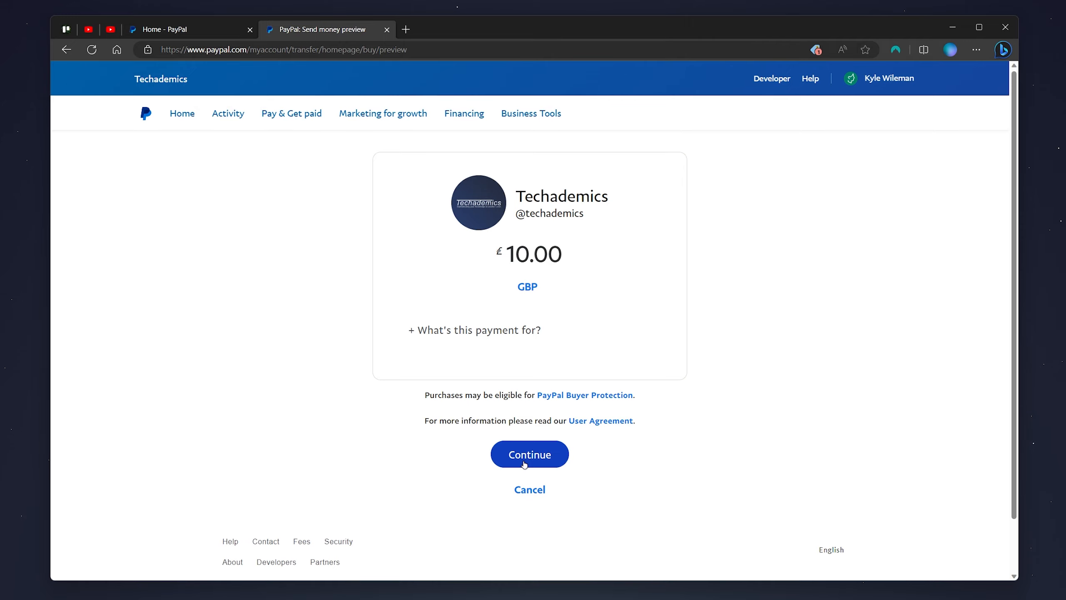
{"action": "left_click", "coordinate": [529, 453]}
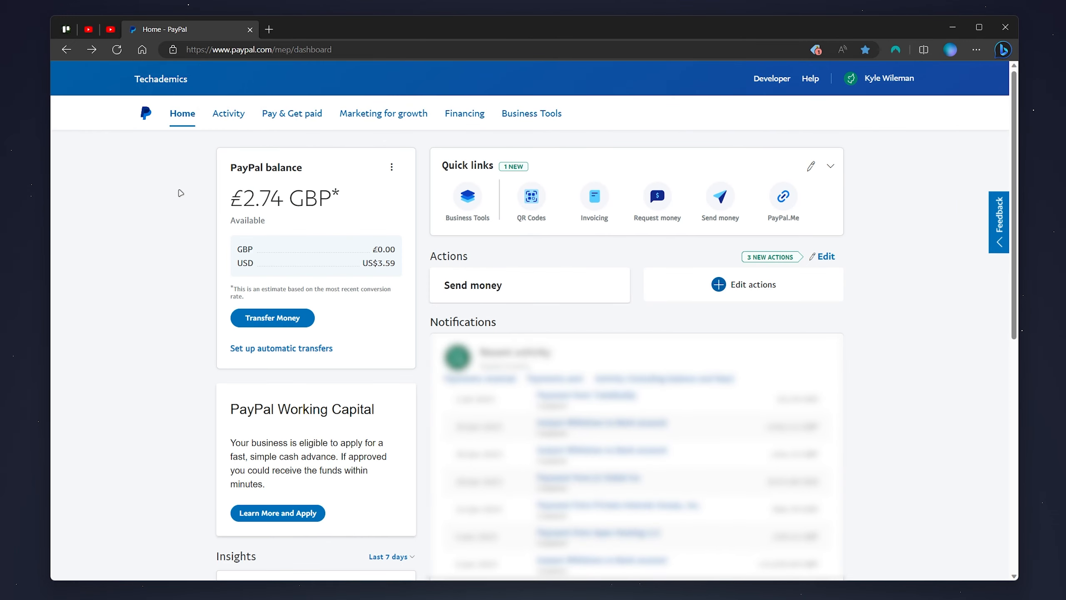
Reopen the 'Pay & Get paid' menu to point out Donations and PayPal.Me under Accept payments
{"action": "left_click", "coordinate": [292, 113]}
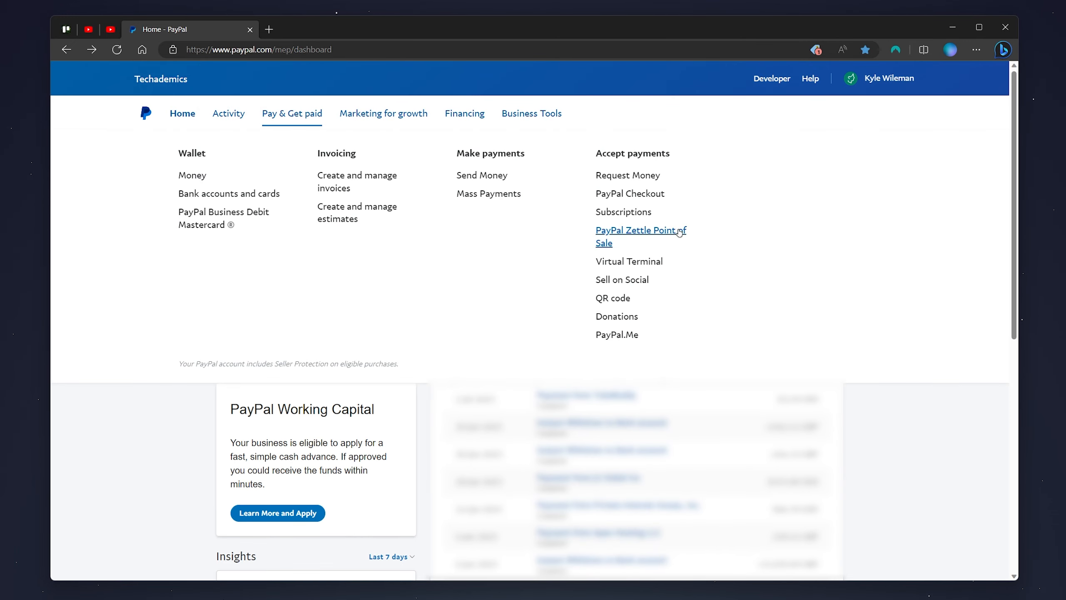
{"action": "mouse_move", "coordinate": [617, 316]}
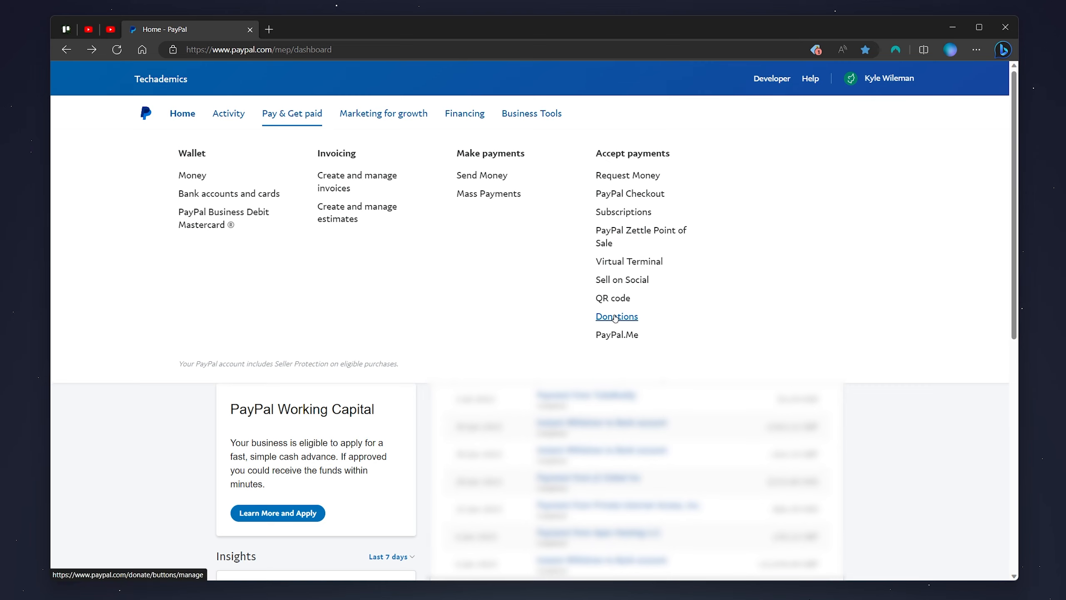
{"action": "mouse_move", "coordinate": [616, 335]}
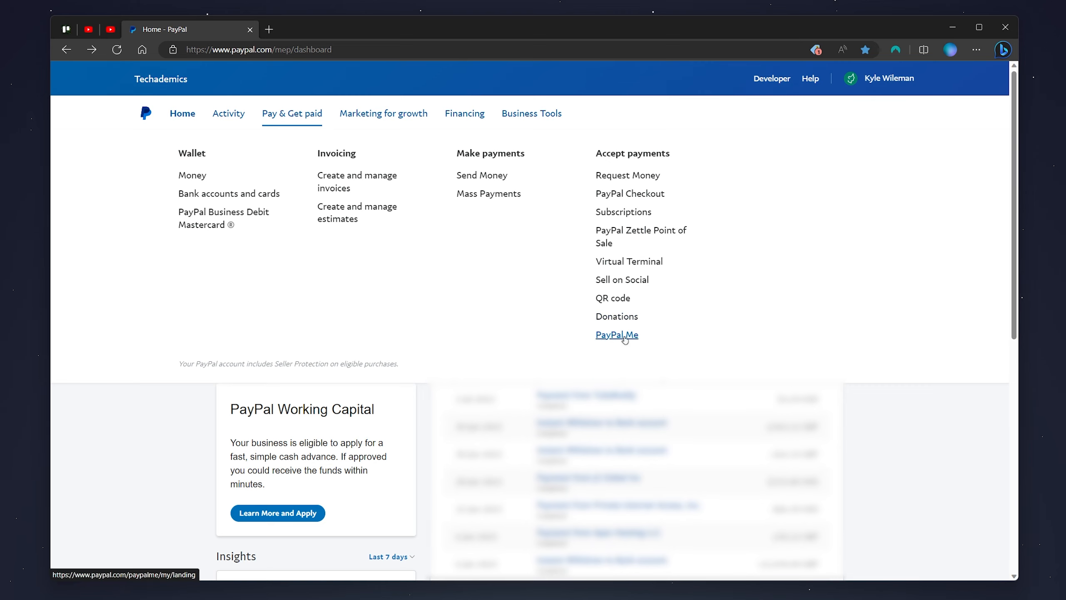
{"action": "mouse_move", "coordinate": [616, 317]}
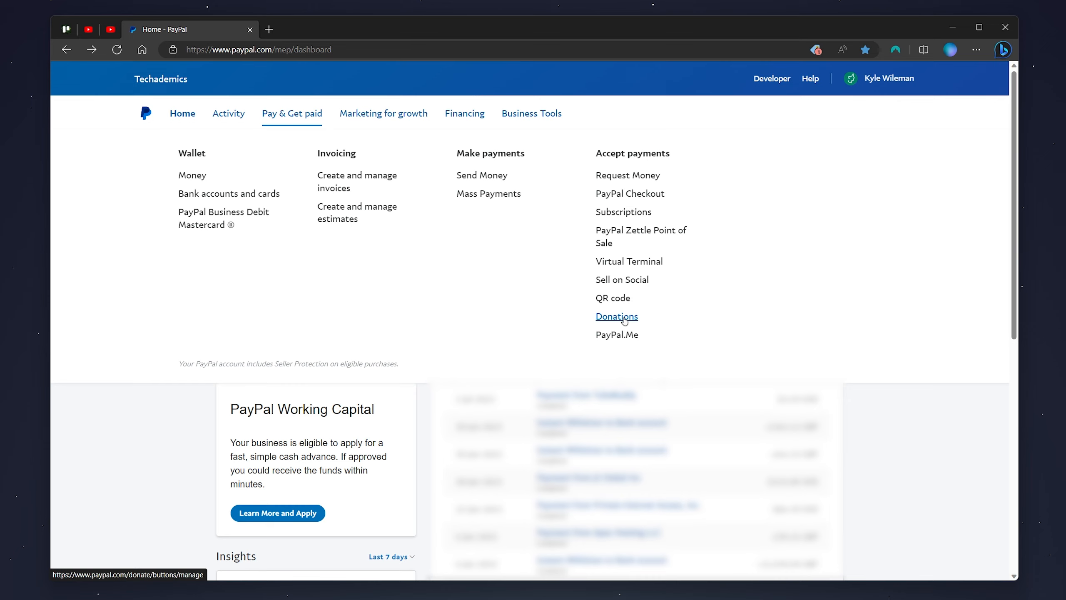